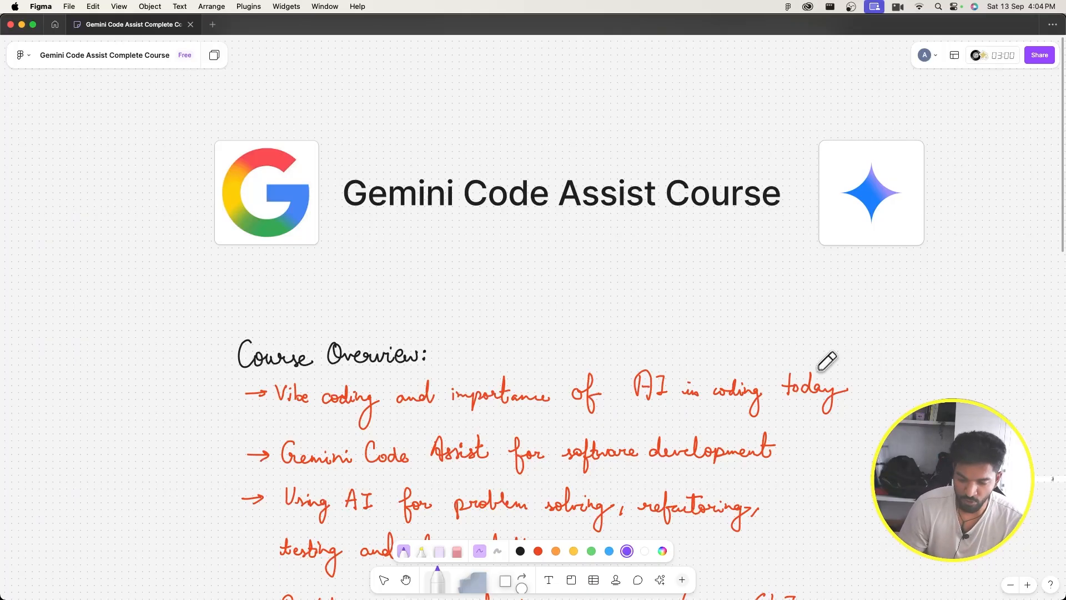
- Underline Vibe coding, the importance of AI in coding, and Gemini Code Assist in purple
scroll("down", 3)
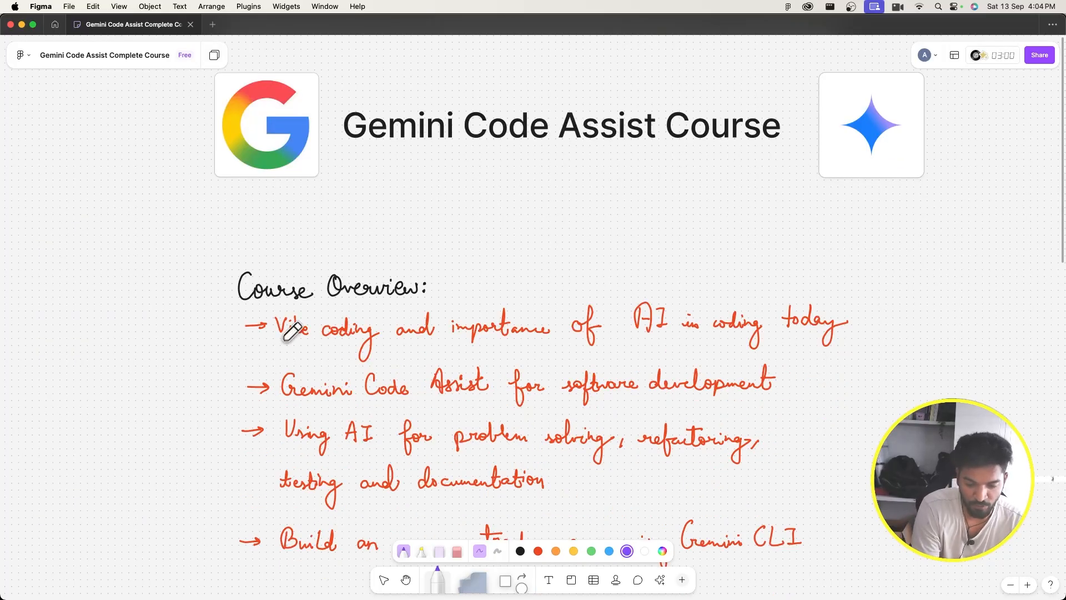
left_click_drag(274, 350, 374, 346)
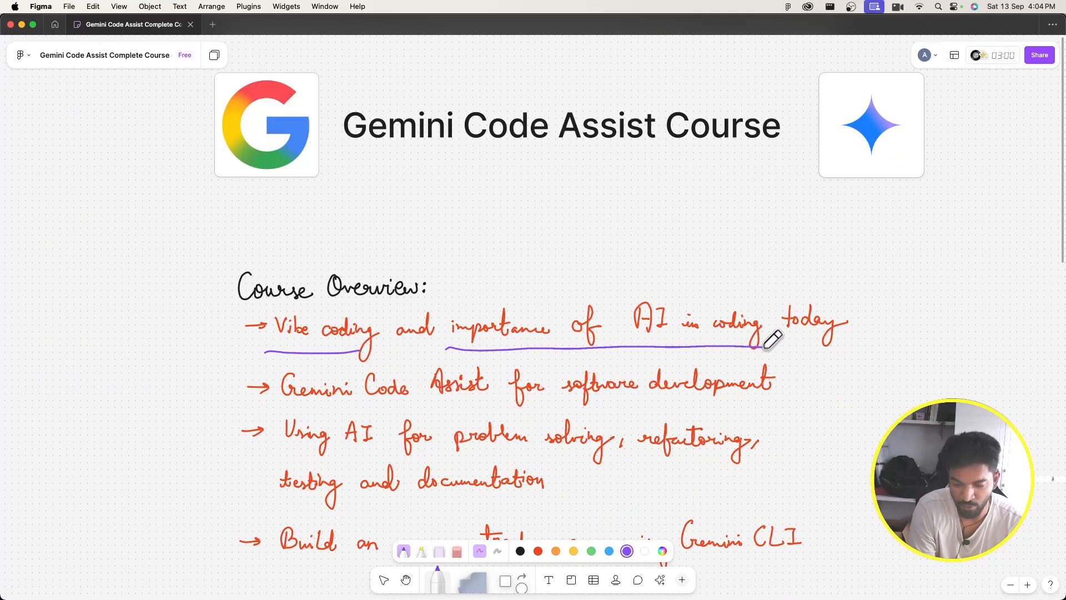
left_click_drag(755, 347, 823, 346)
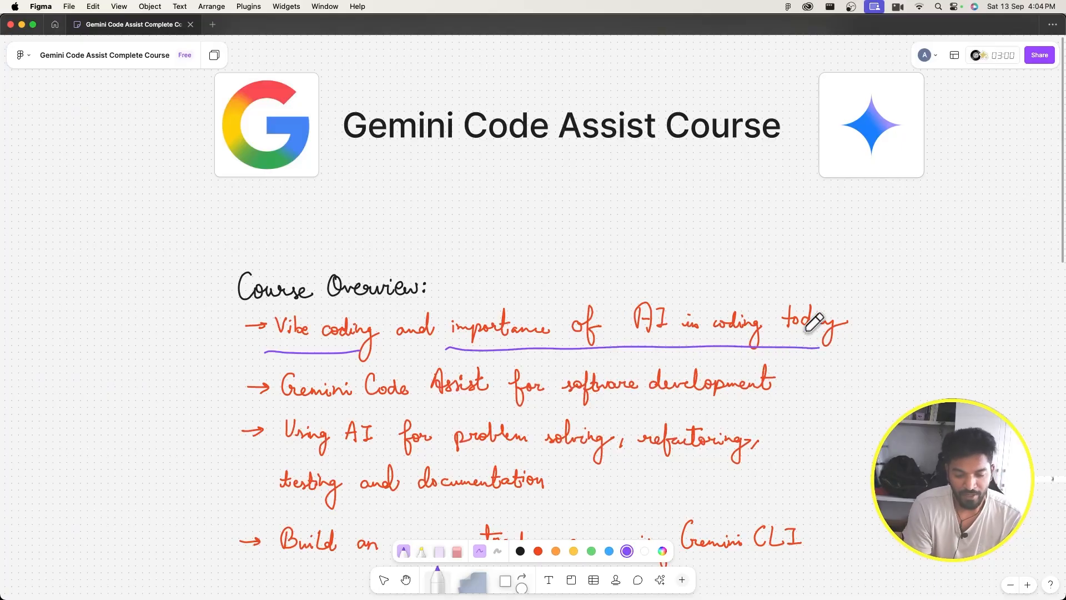
left_click_drag(279, 405, 493, 400)
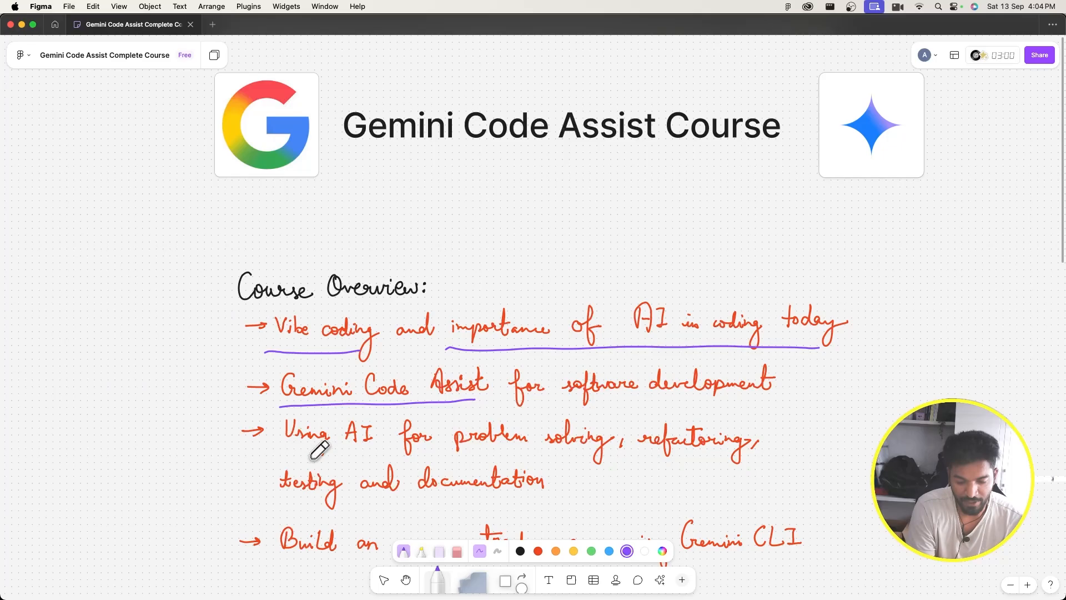
- Underline problem solving and refactoring, testing and documentation, and the expense tracker app bullet
left_click_drag(282, 452, 480, 448)
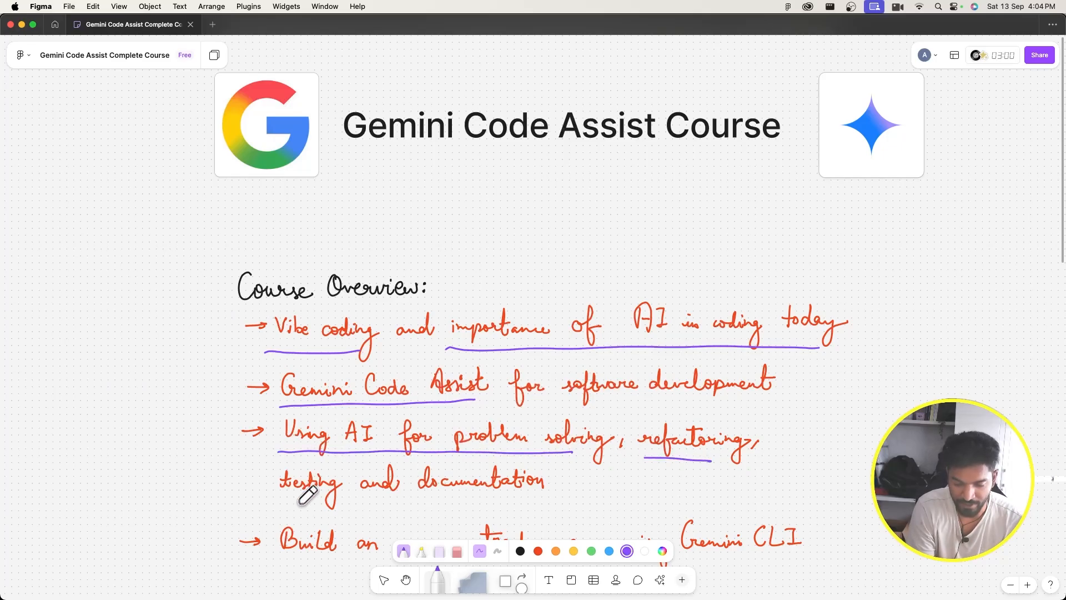
left_click_drag(278, 496, 538, 496)
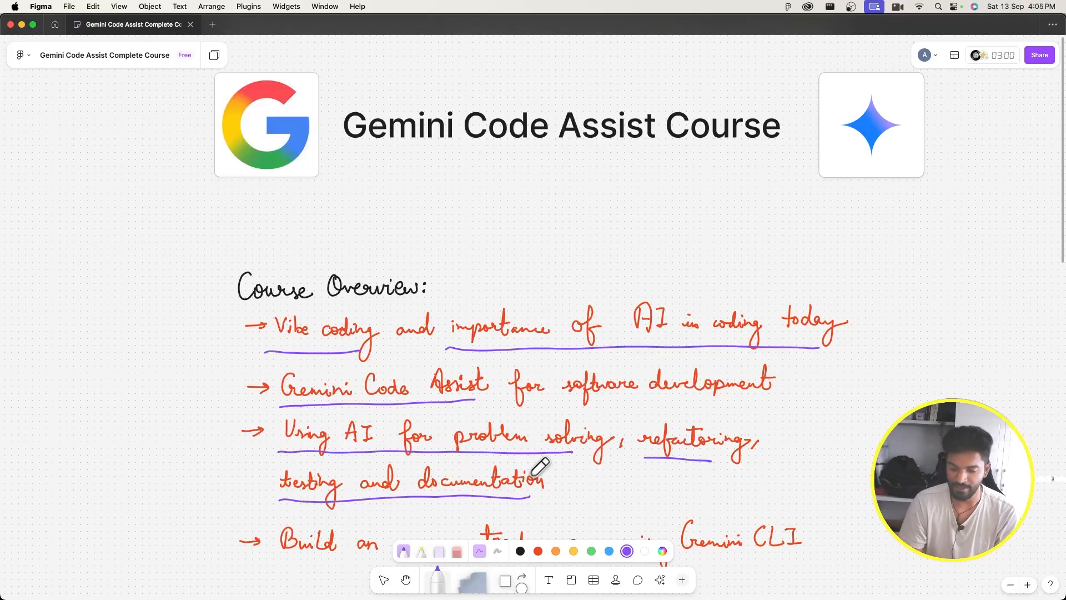
scroll("down", 3)
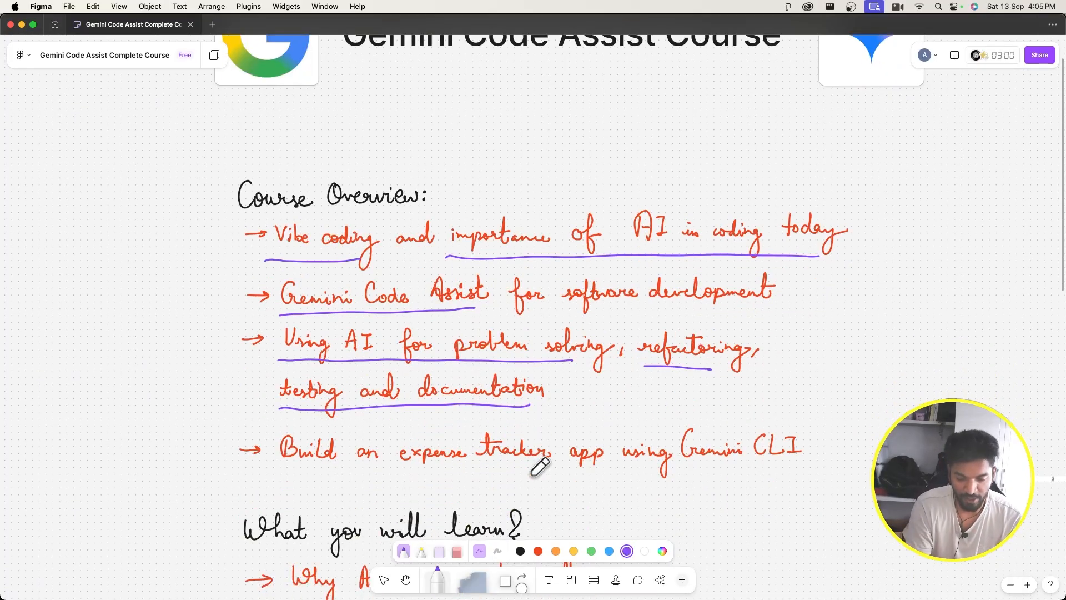
left_click_drag(285, 471, 523, 469)
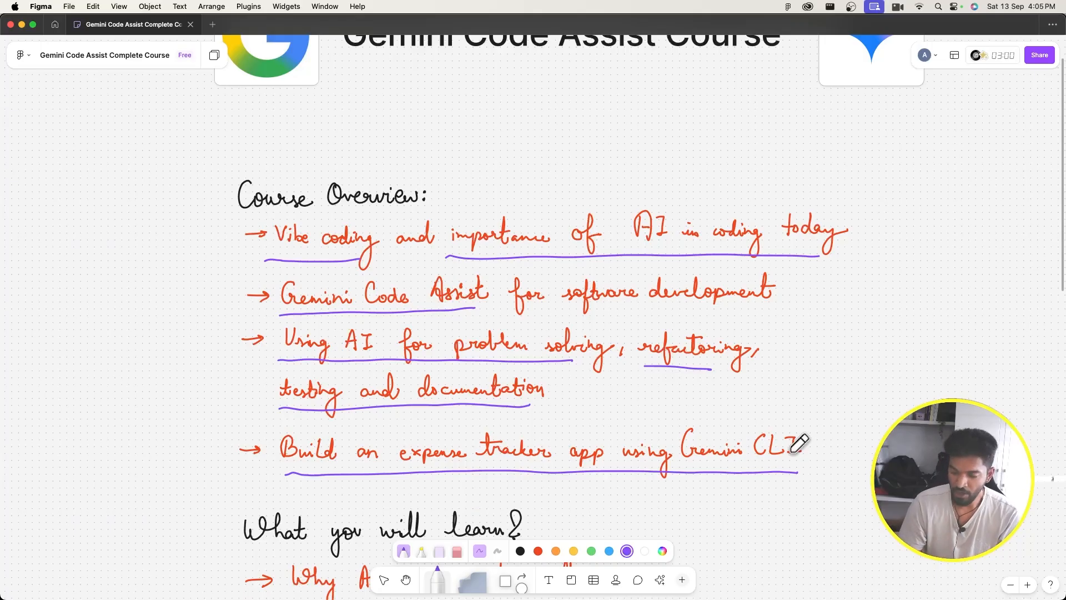
- Underline Why AI assistants matter and How Gemini works in purple
scroll("down", 3)
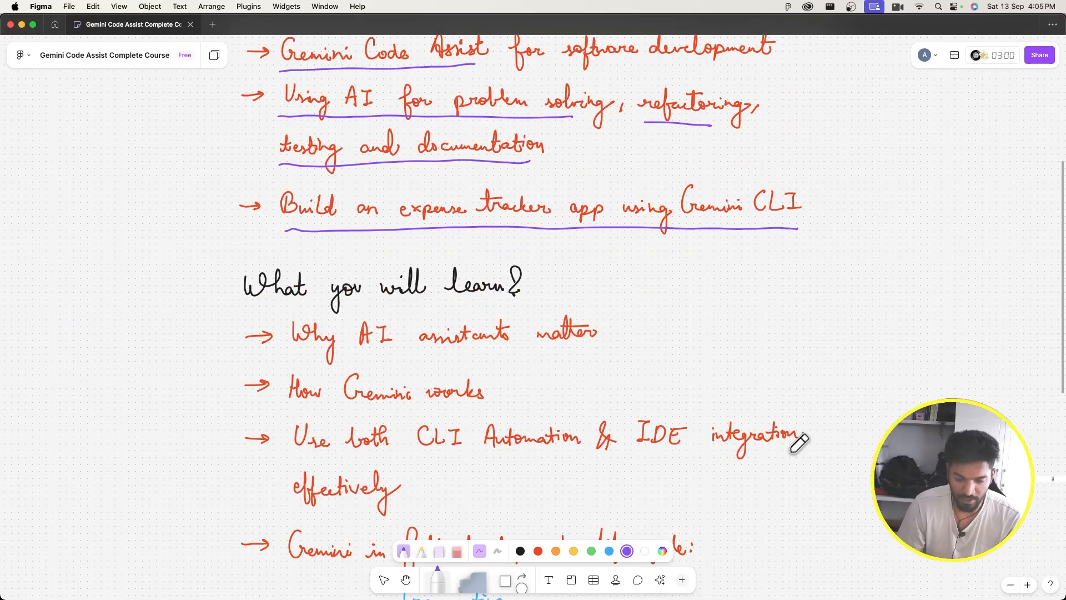
scroll("down", 3)
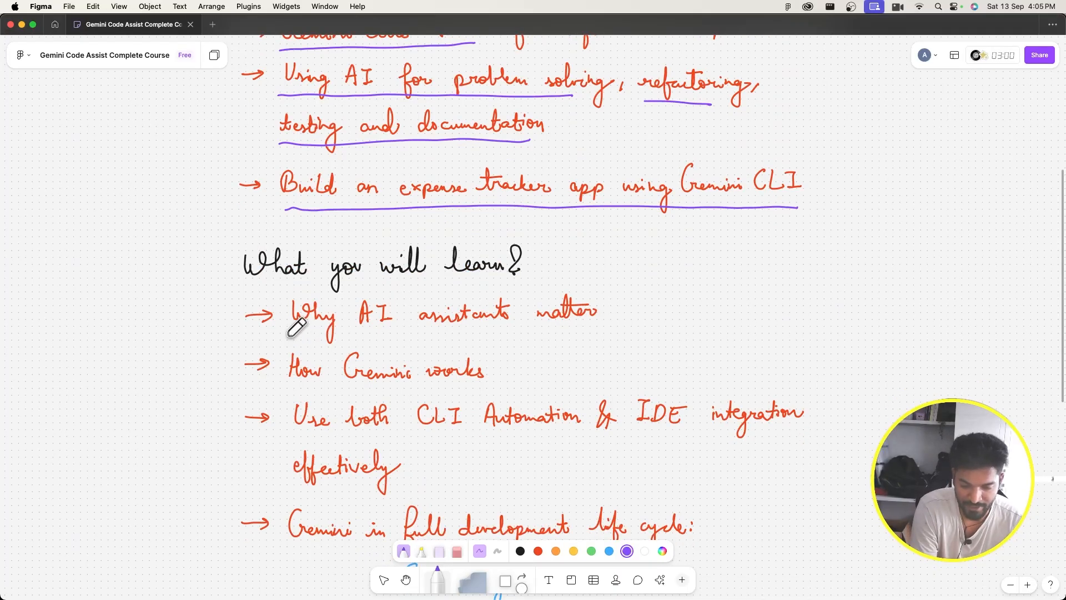
left_click_drag(292, 334, 585, 331)
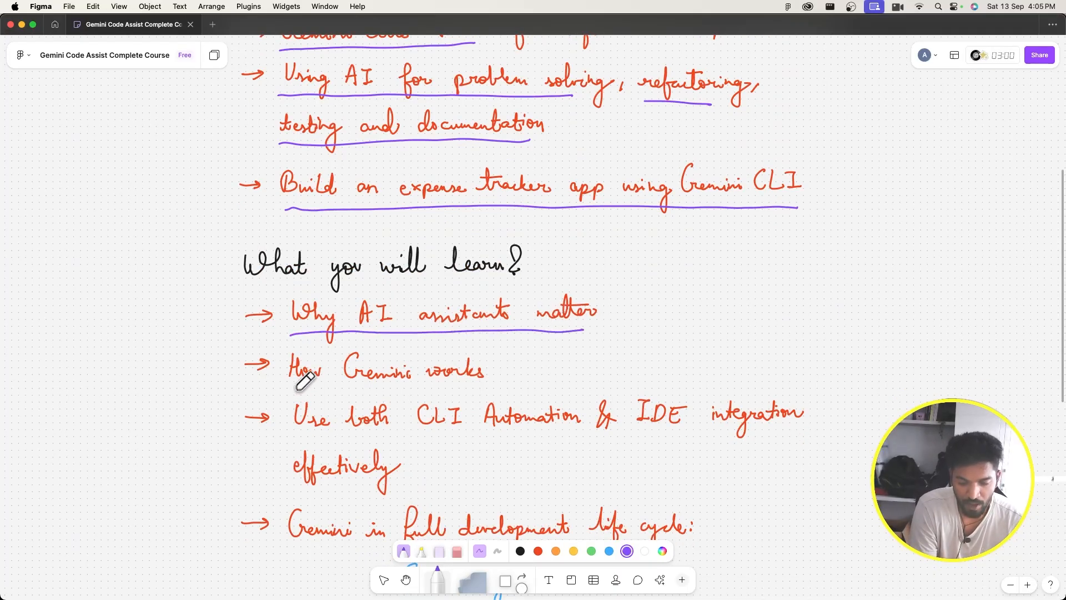
left_click_drag(282, 381, 473, 381)
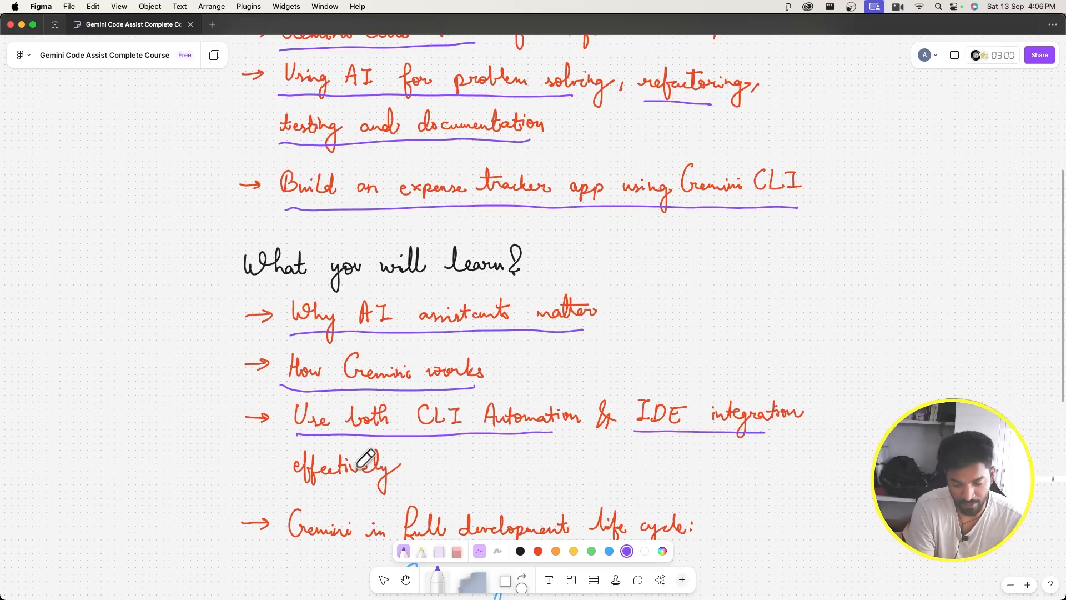
mouse_move(466, 429)
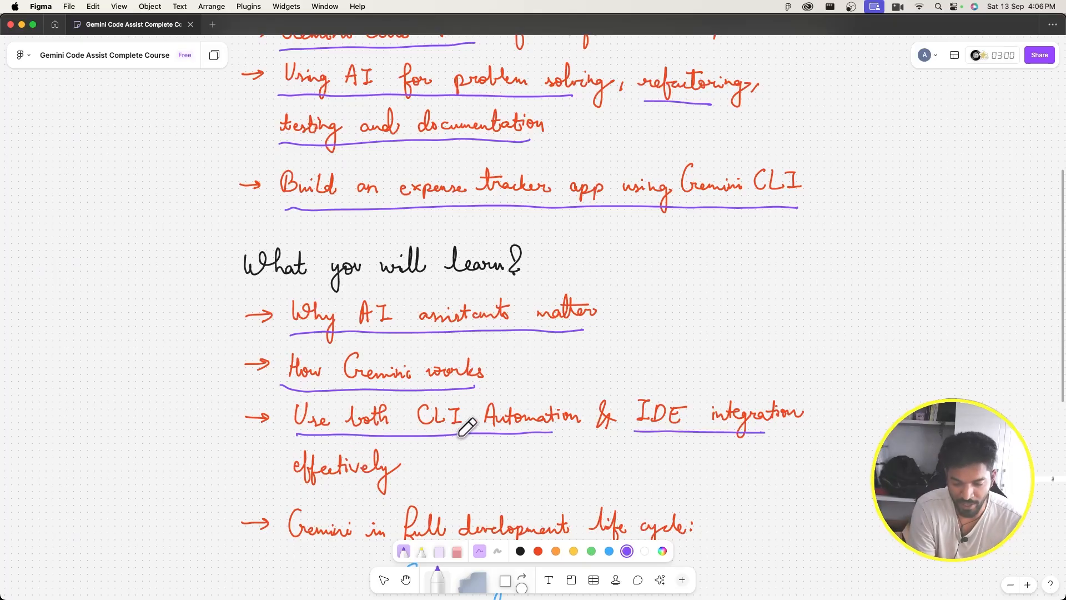
mouse_move(391, 461)
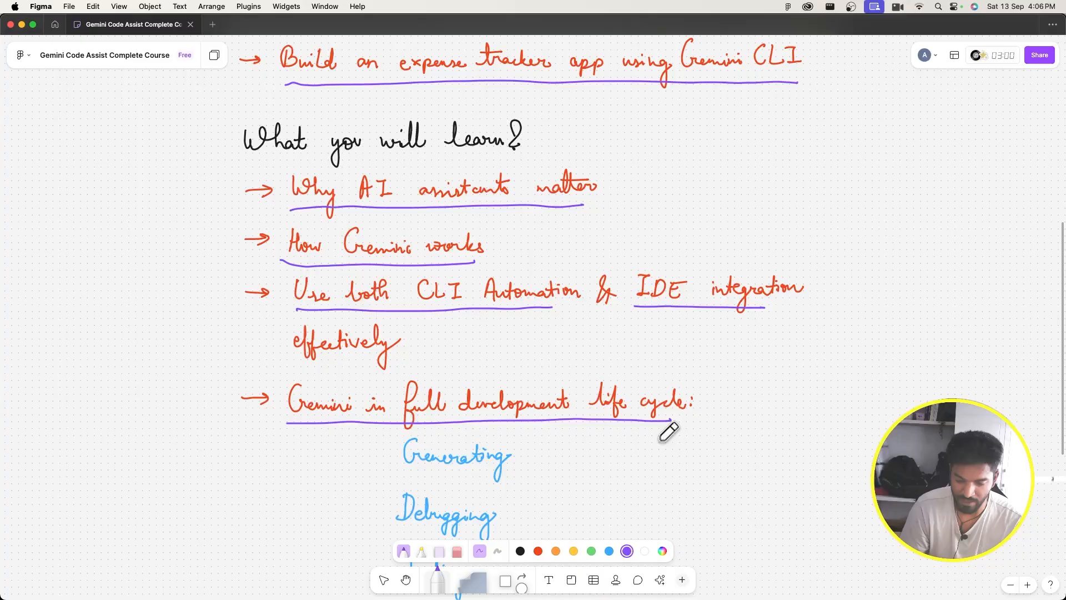
- Underline Debugging and Improving Code in the life-cycle list in purple
scroll("down", 3)
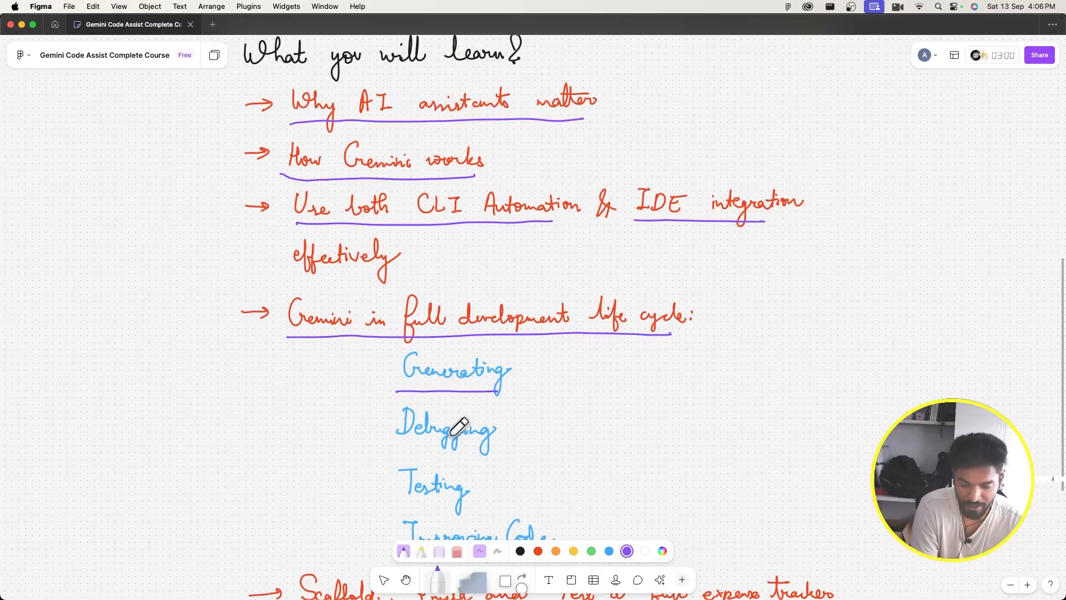
left_click_drag(398, 445, 493, 442)
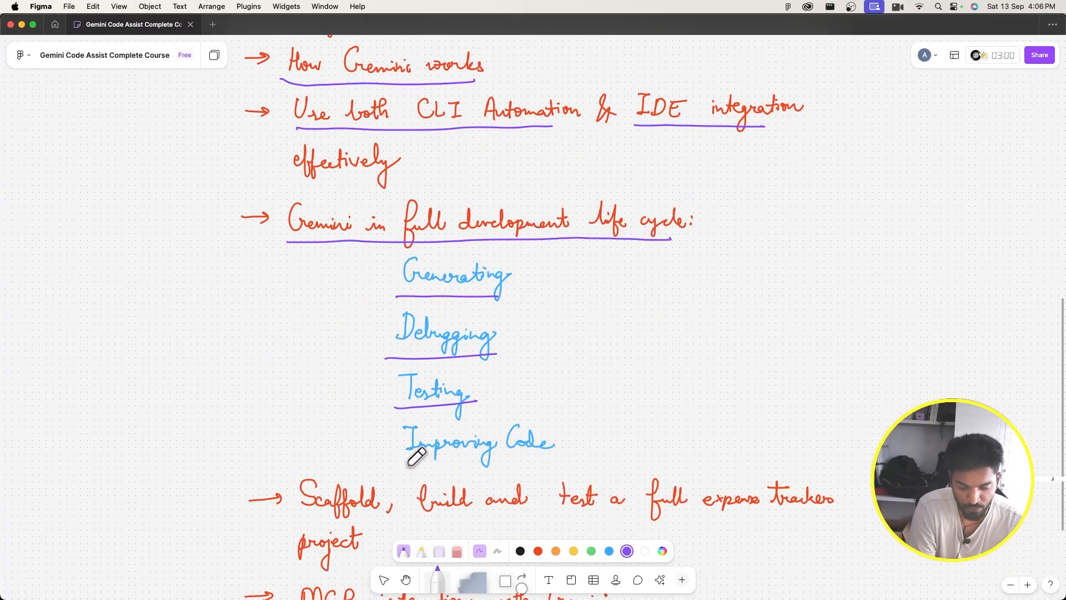
left_click_drag(404, 462, 551, 458)
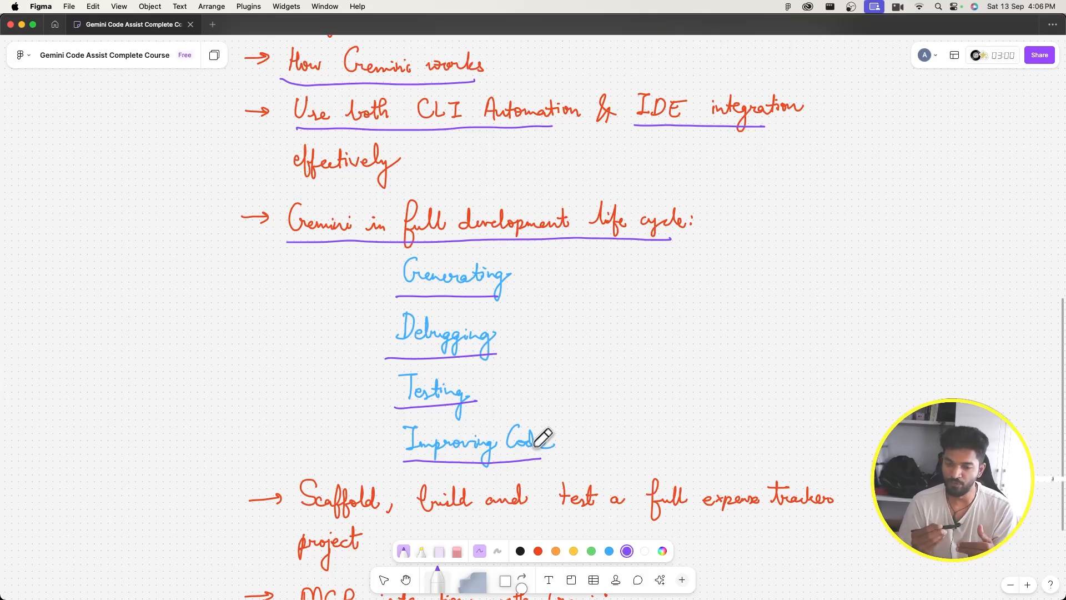
- Underline Scaffold and the word project in the expense tracker project bullet
scroll("down", 3)
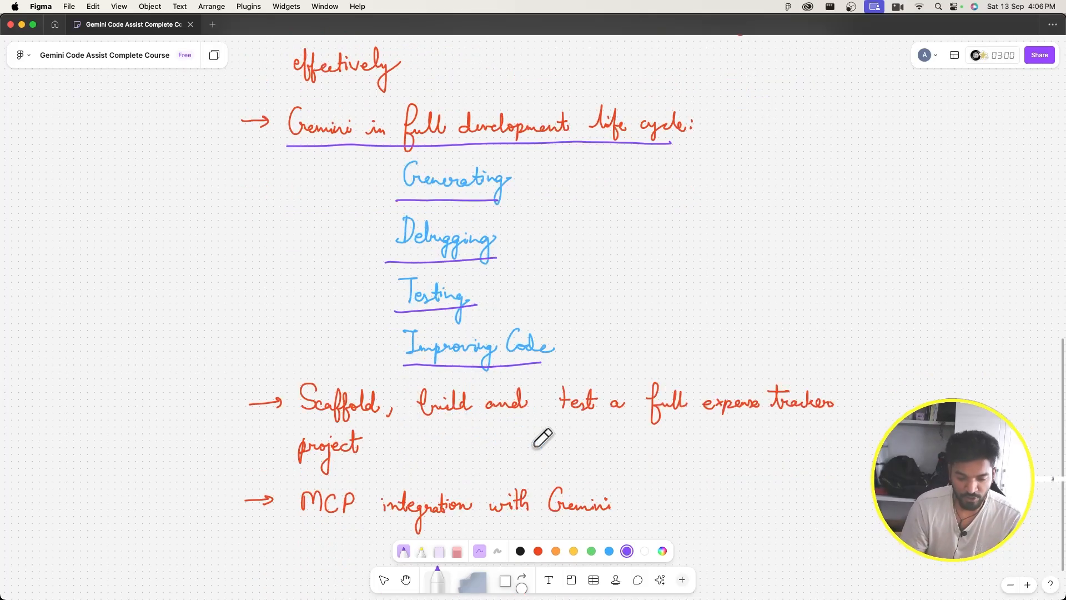
left_click_drag(298, 418, 356, 419)
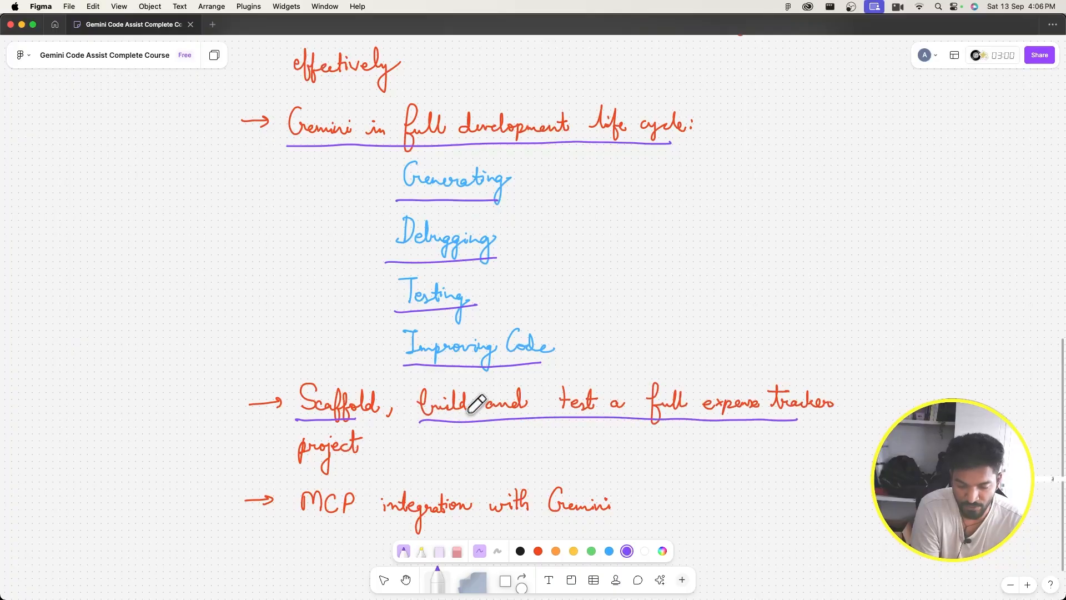
left_click_drag(299, 462, 360, 461)
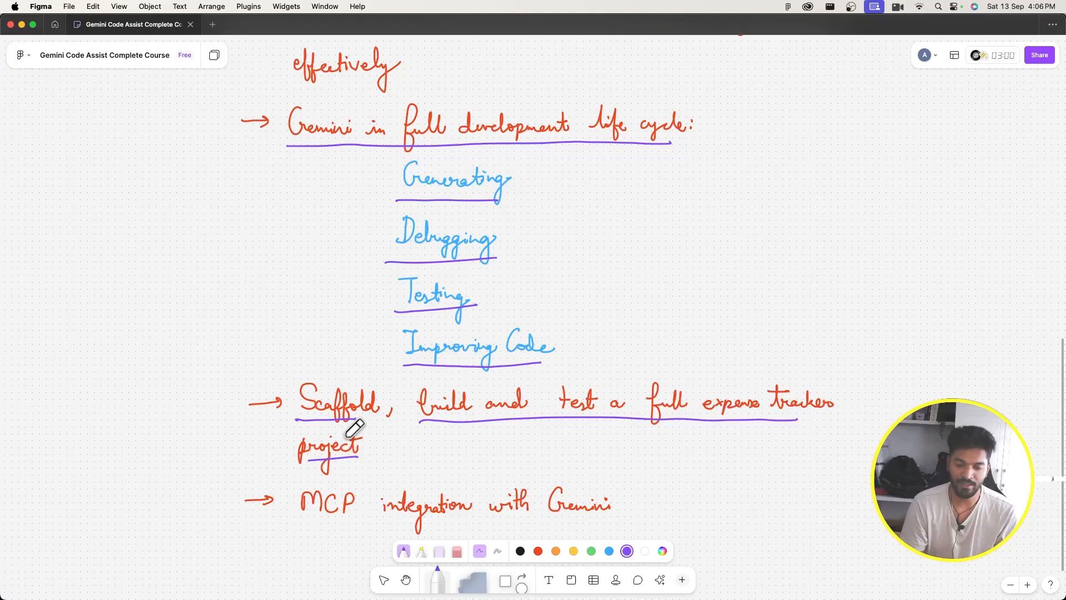
- Handwrite 'Node → v20↑', 'Python' and 'Google' in purple beside the life-cycle list
left_click_drag(663, 237, 683, 218)
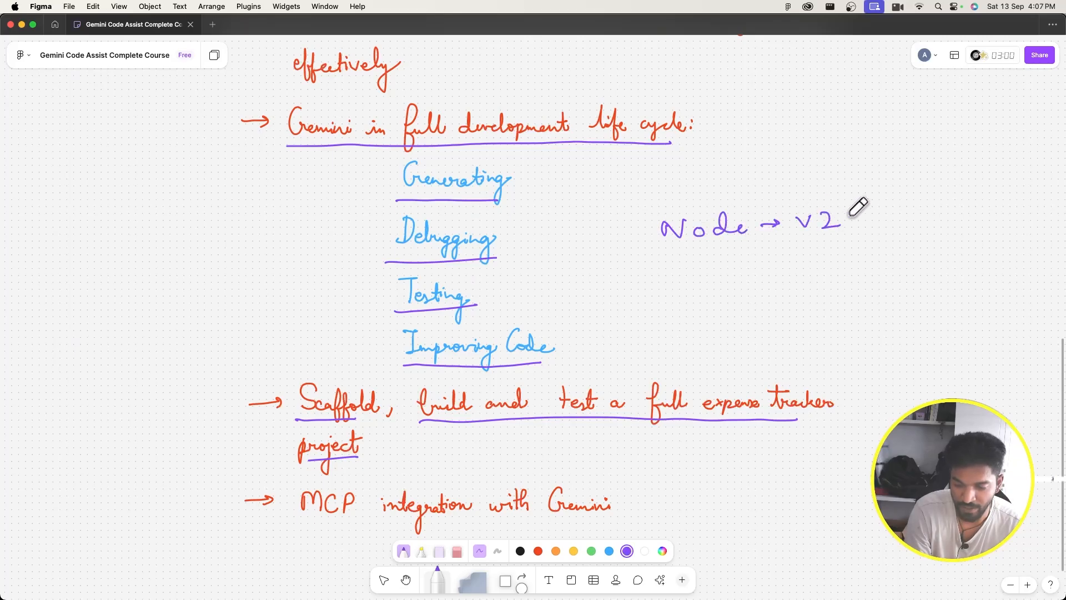
left_click_drag(843, 218, 884, 204)
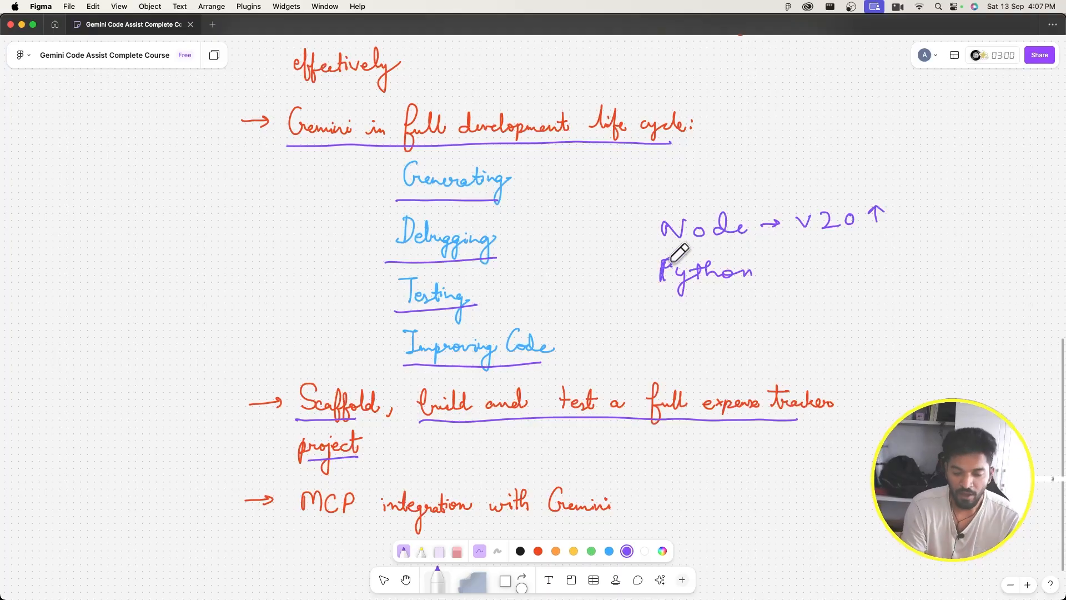
left_click_drag(657, 313, 687, 314)
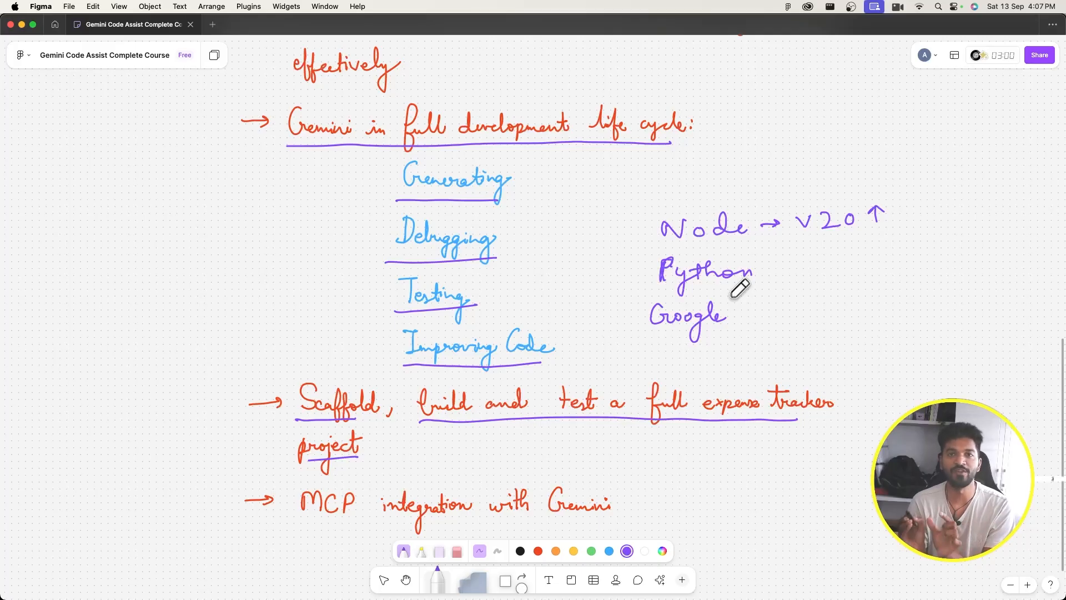
scroll("down", 3)
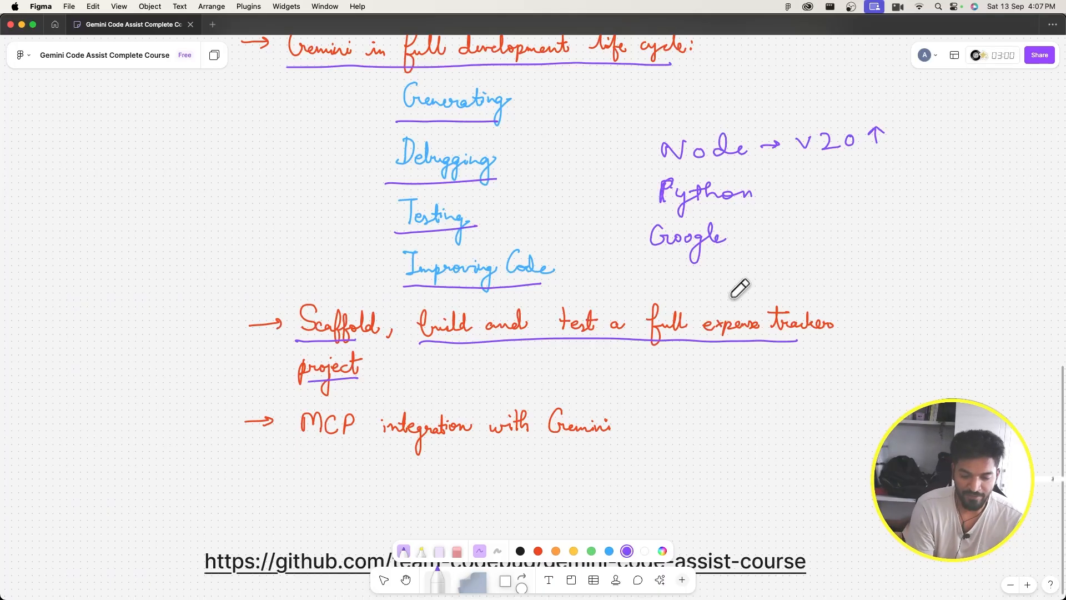
- Underline MCP, then draw a purple curly brace beneath the GitHub repository link
left_click_drag(298, 451, 343, 451)
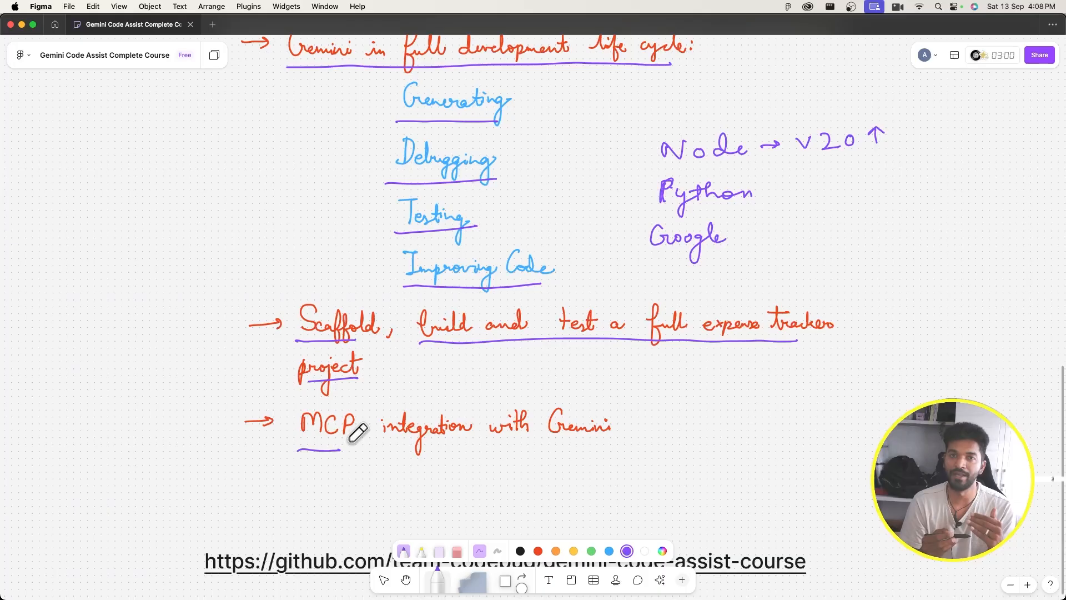
scroll("down", 3)
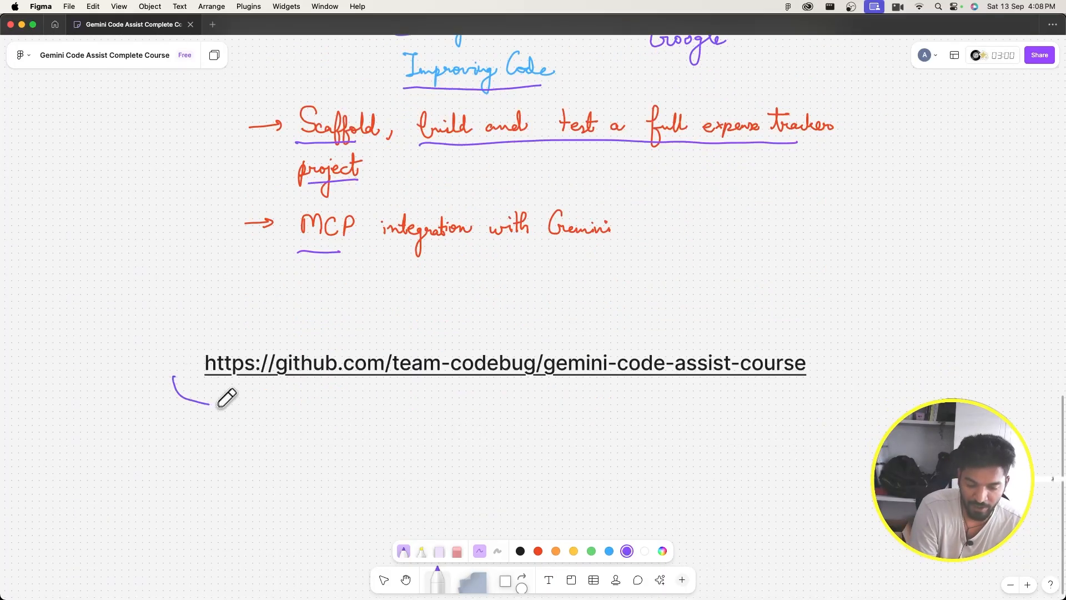
left_click_drag(204, 405, 734, 418)
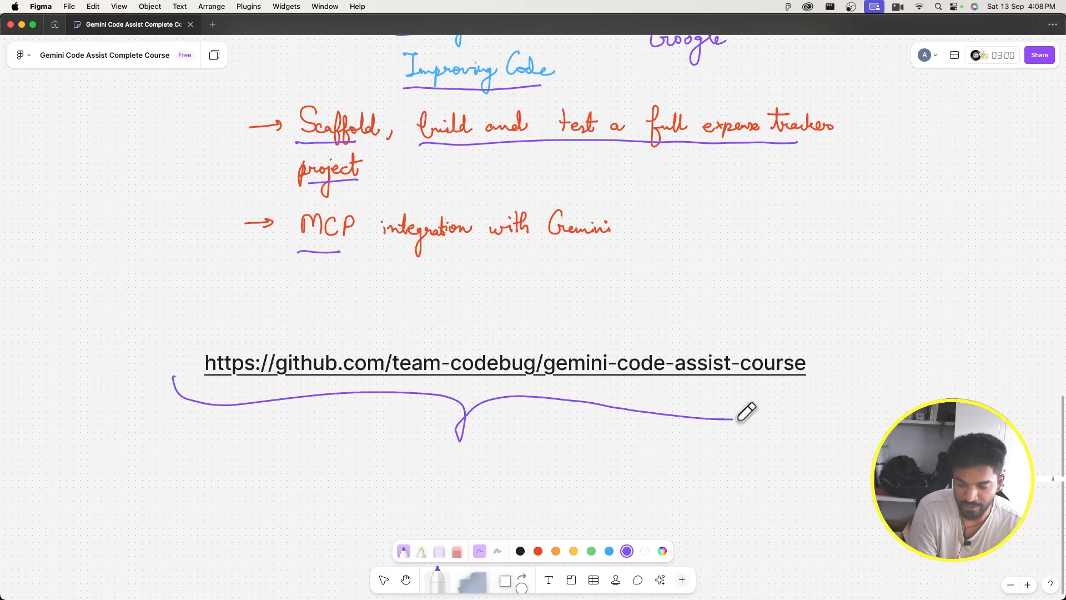
left_click_drag(734, 419, 810, 391)
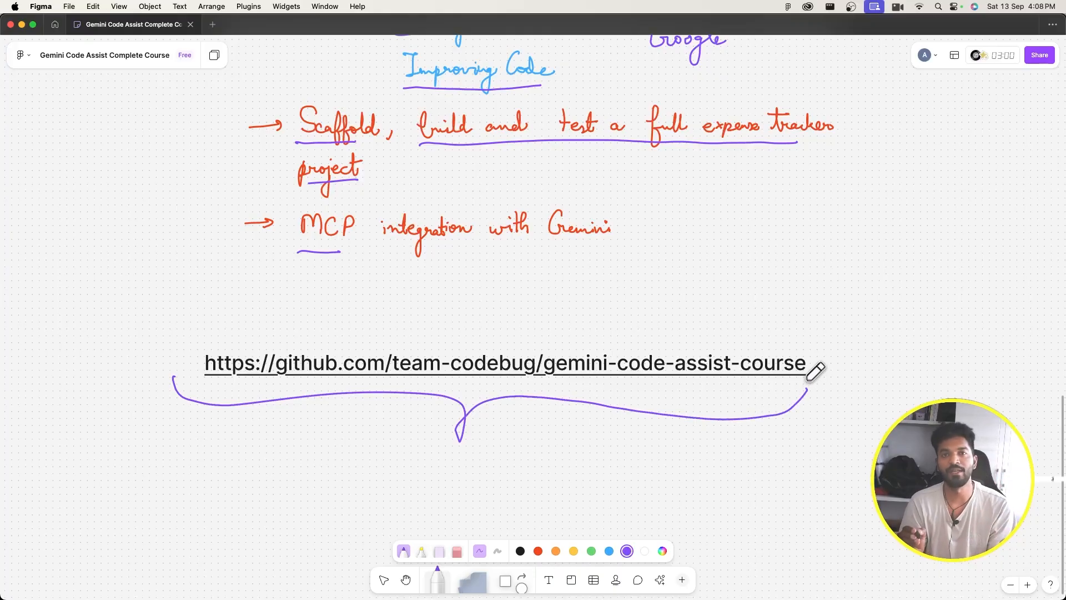